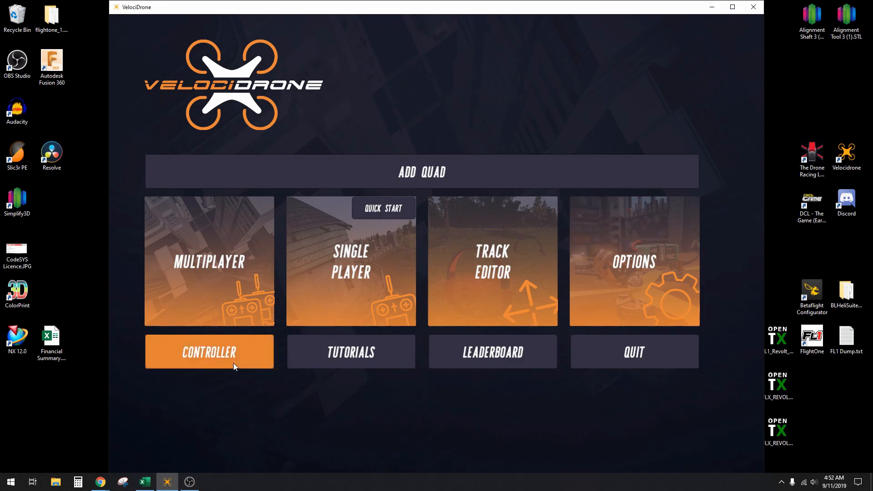
Start assigning a controller in VelociDrone; only the 3Dconnexion SpaceNavigator is available.
{"action": "left_click", "coordinate": [209, 352]}
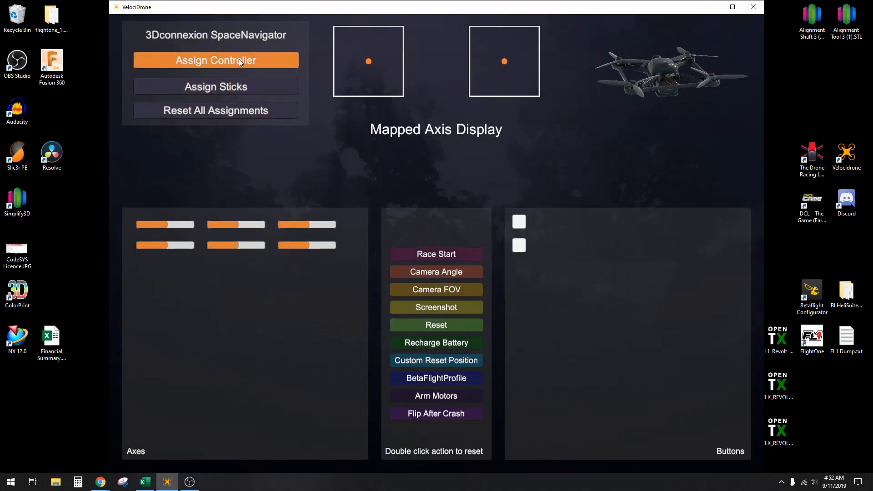
{"action": "left_click", "coordinate": [216, 60]}
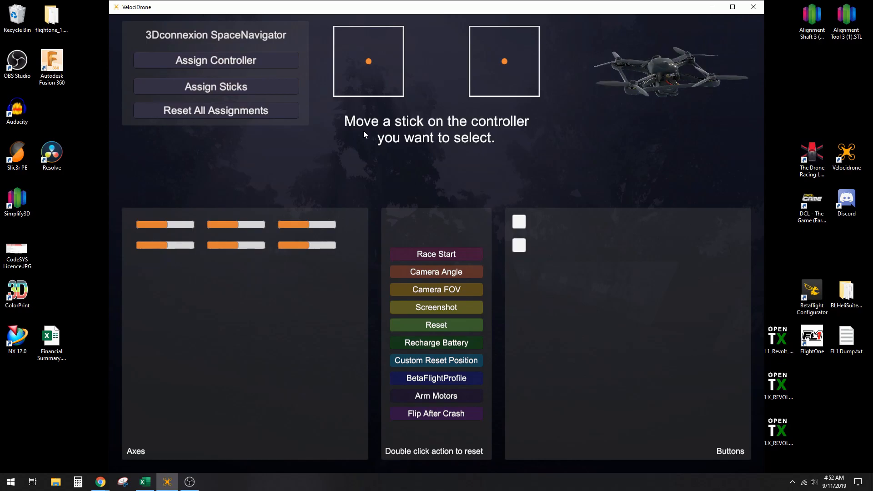
{"action": "mouse_move", "coordinate": [384, 190]}
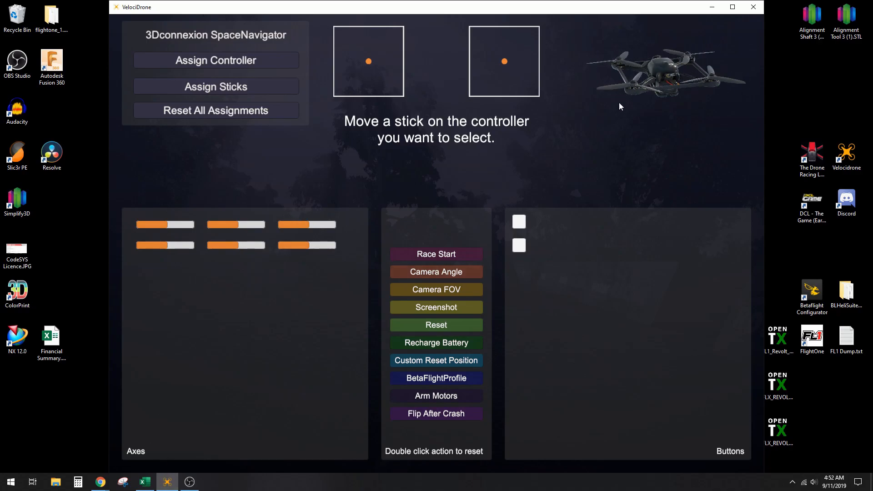
{"action": "mouse_move", "coordinate": [264, 235]}
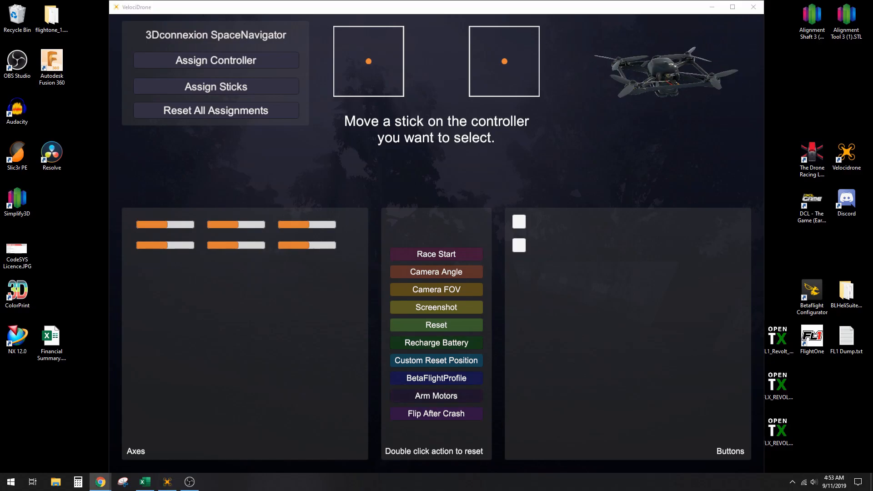
Launch Device Manager from a Start search for 'deci'.
{"action": "left_click", "coordinate": [10, 482]}
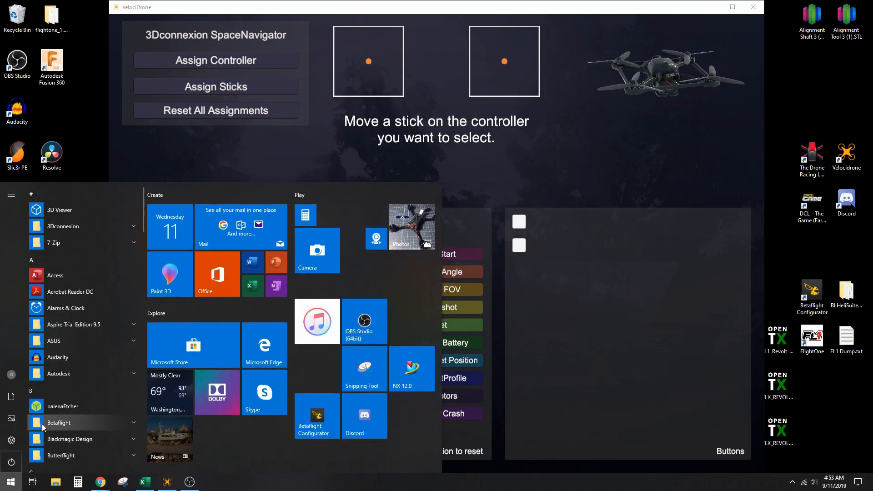
{"action": "type", "text": "deci"}
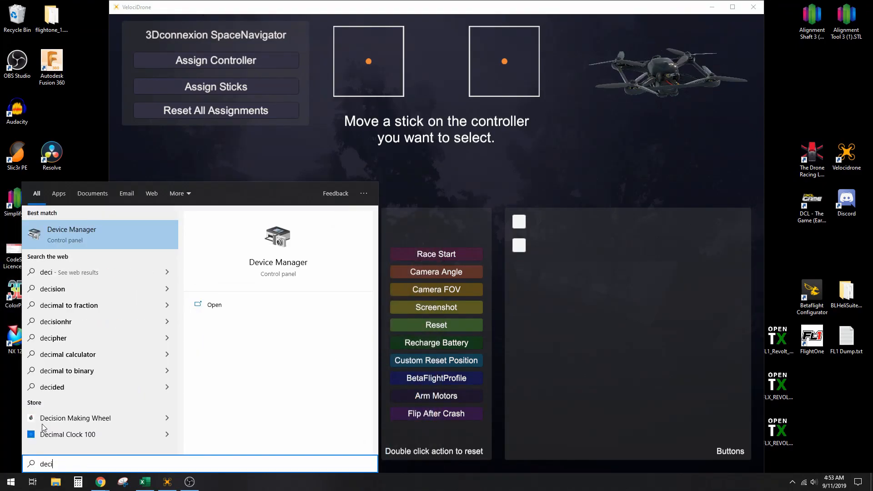
{"action": "left_click", "coordinate": [71, 233]}
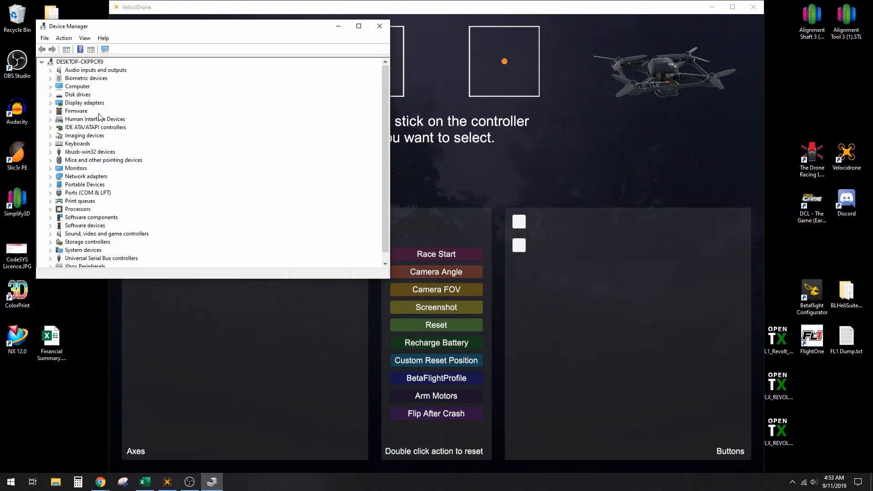
Expand Keyboards and libusb-win32 devices to reach BETTER_USB_HS and its context menu.
{"action": "left_click", "coordinate": [51, 143]}
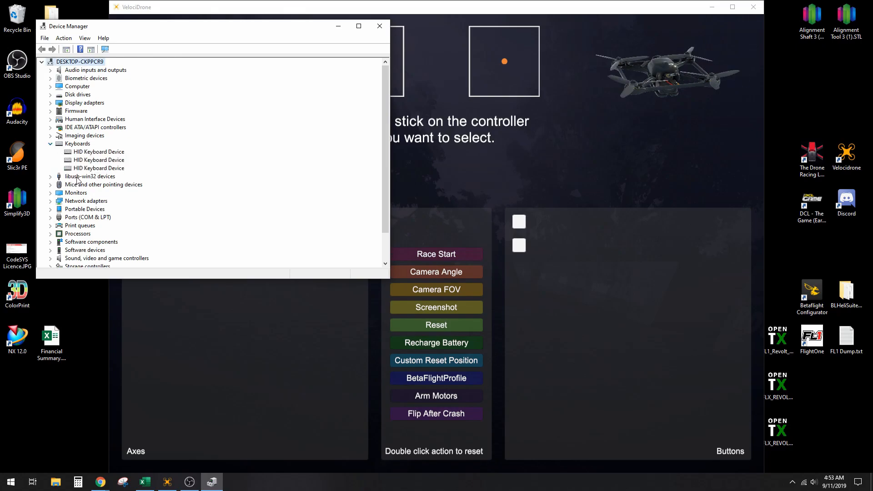
{"action": "left_click", "coordinate": [90, 176]}
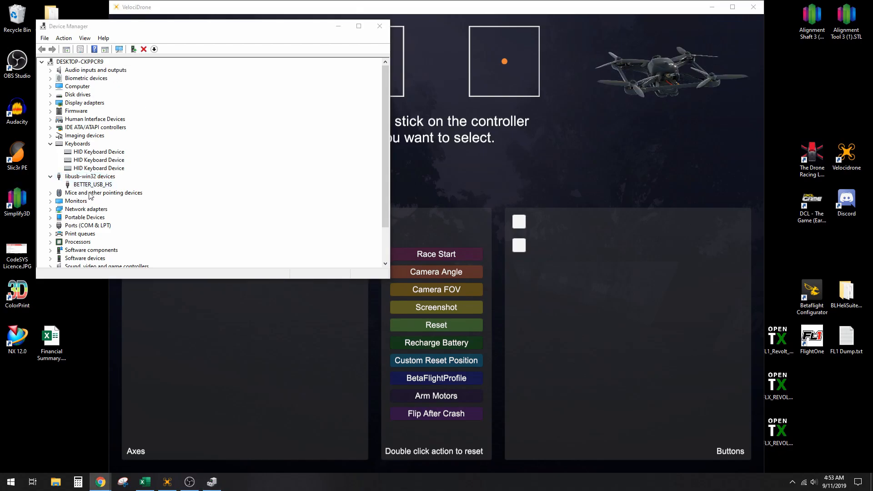
{"action": "right_click", "coordinate": [92, 185]}
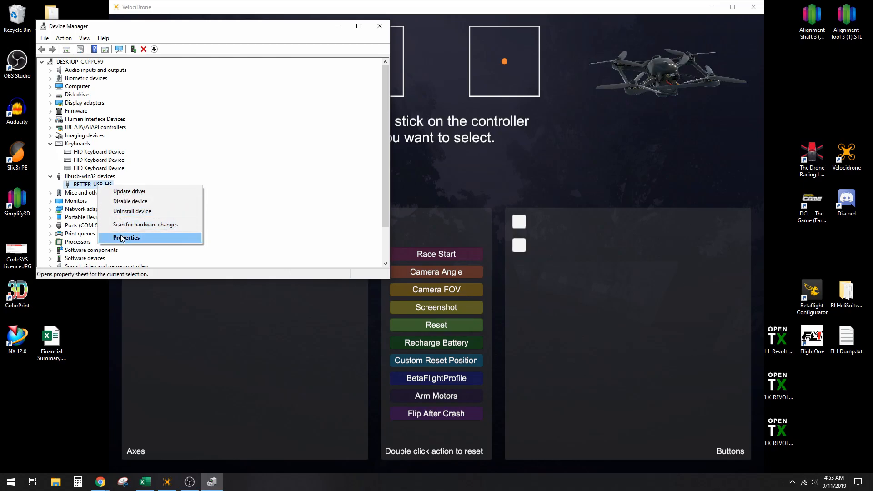
Update the BETTER_USB_HS driver by manually picking the USB Input Device driver from this computer.
{"action": "left_click", "coordinate": [127, 238]}
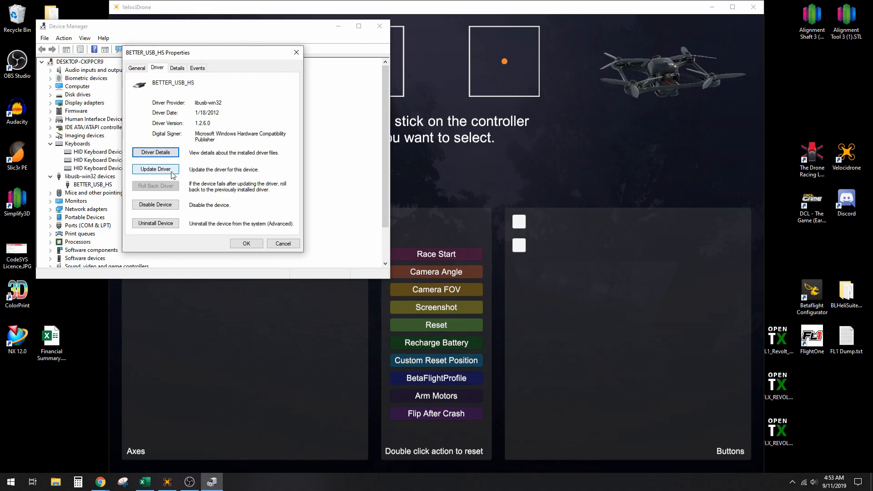
{"action": "left_click", "coordinate": [156, 169]}
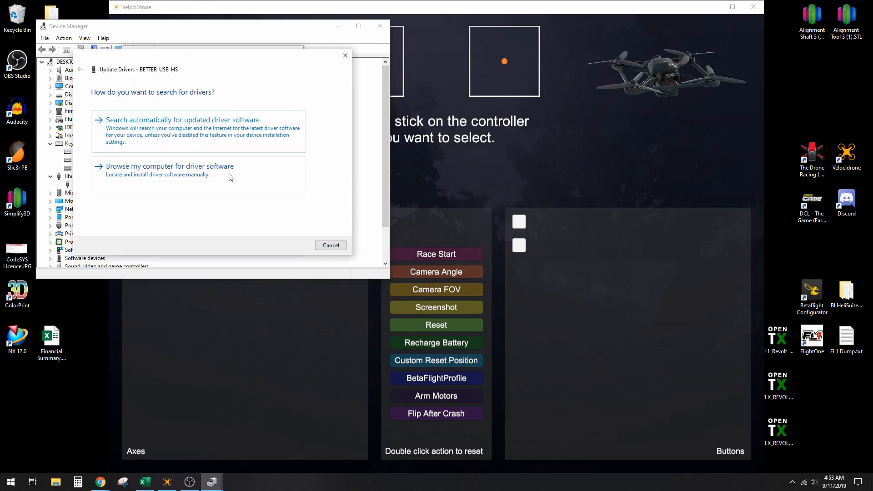
{"action": "left_click", "coordinate": [170, 166]}
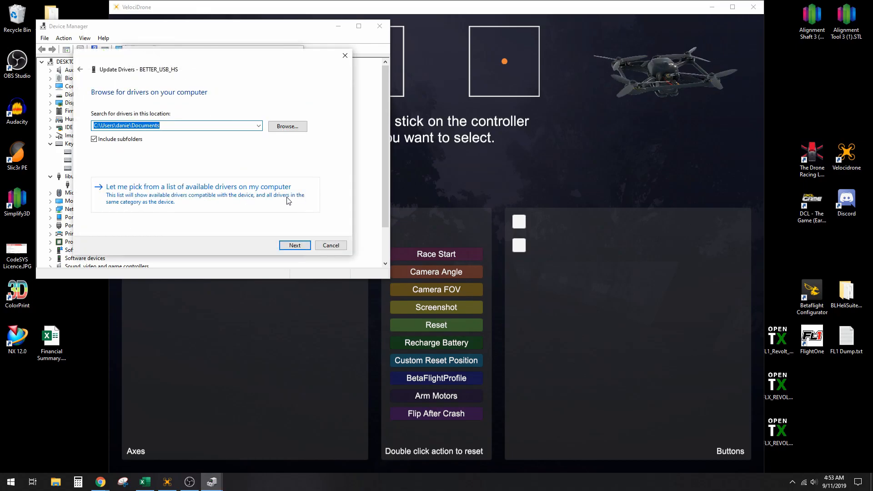
{"action": "left_click", "coordinate": [197, 187]}
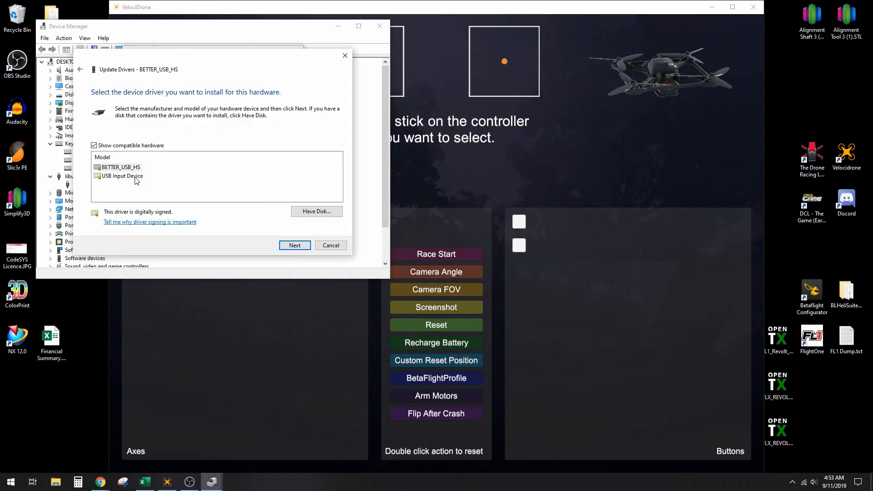
{"action": "left_click", "coordinate": [122, 176]}
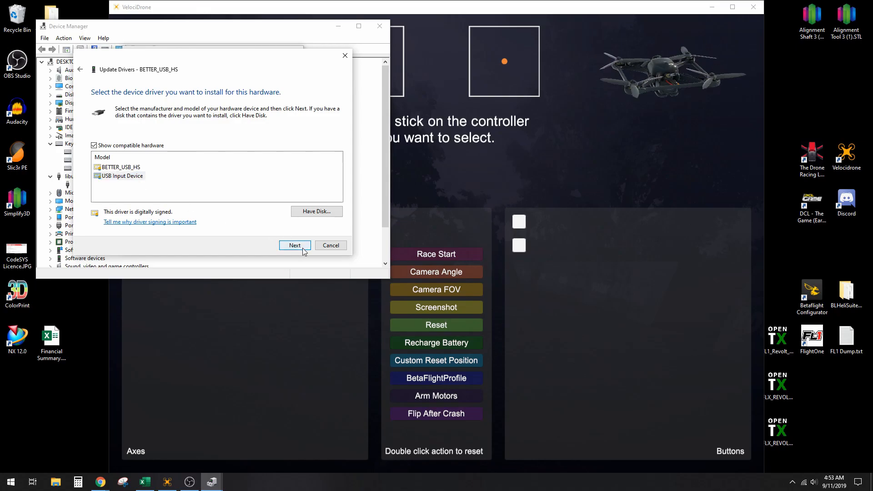
{"action": "left_click", "coordinate": [295, 246]}
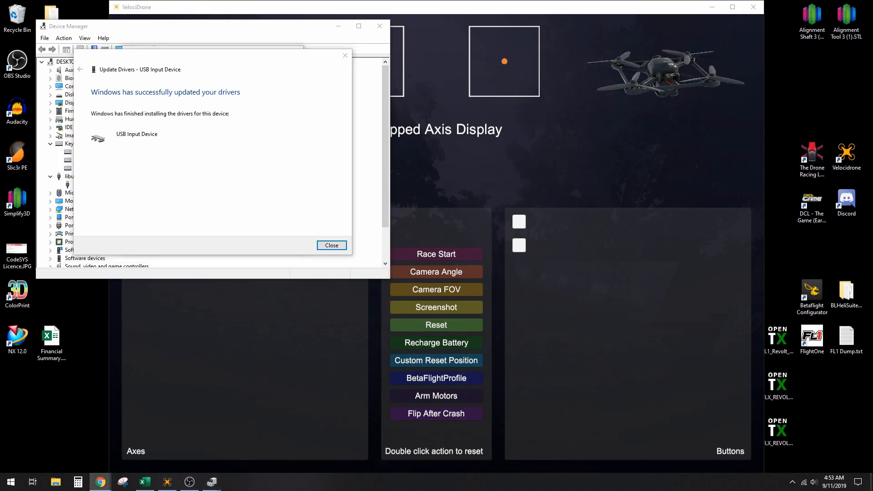
Quit and relaunch VelociDrone, then start assigning a controller so the FrSky Taranis is detected.
{"action": "left_click", "coordinate": [331, 244]}
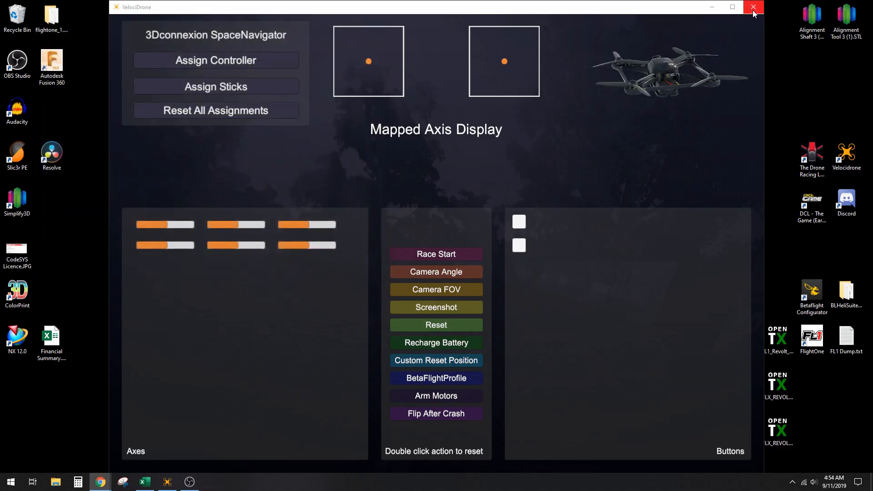
{"action": "left_click", "coordinate": [753, 6]}
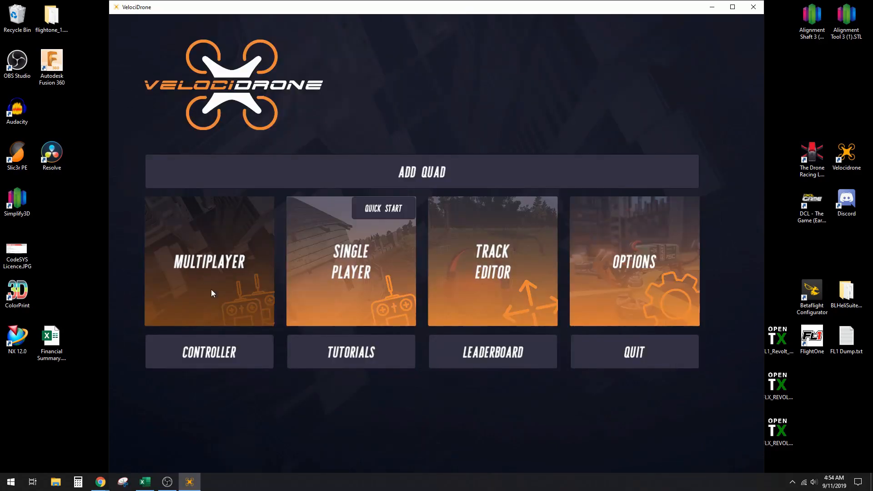
{"action": "left_click", "coordinate": [209, 351]}
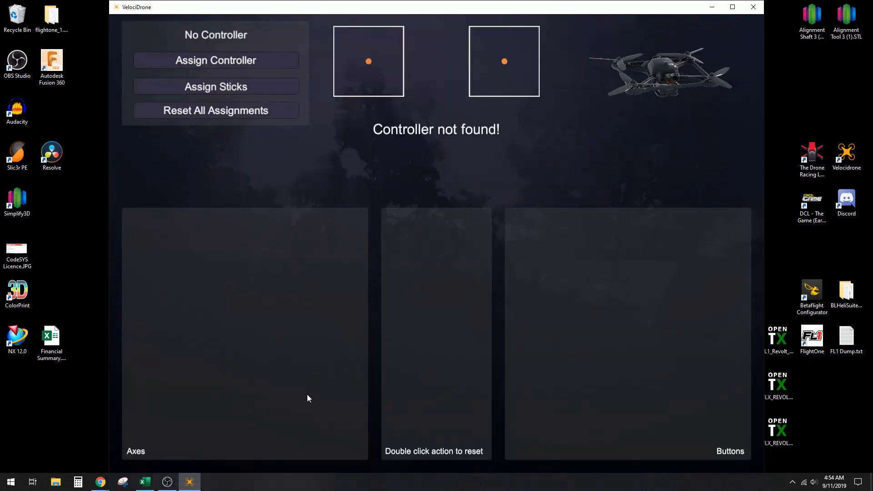
{"action": "left_click", "coordinate": [216, 60]}
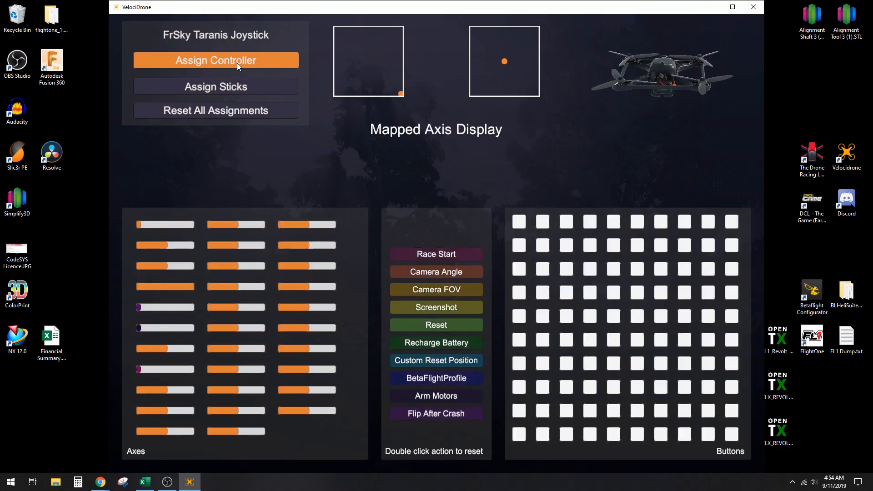
Assign the FrSky Taranis Joystick and go back to the main menu.
{"action": "left_click", "coordinate": [214, 60]}
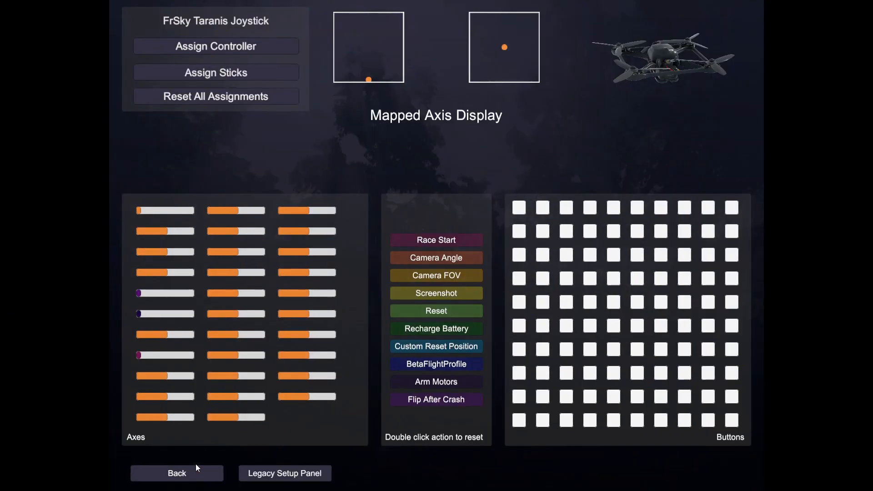
{"action": "left_click", "coordinate": [176, 473]}
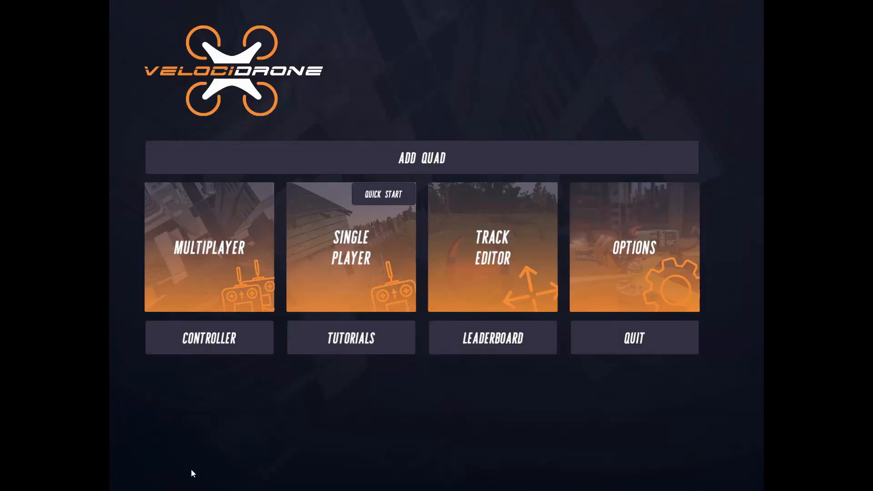
{"action": "mouse_move", "coordinate": [205, 466]}
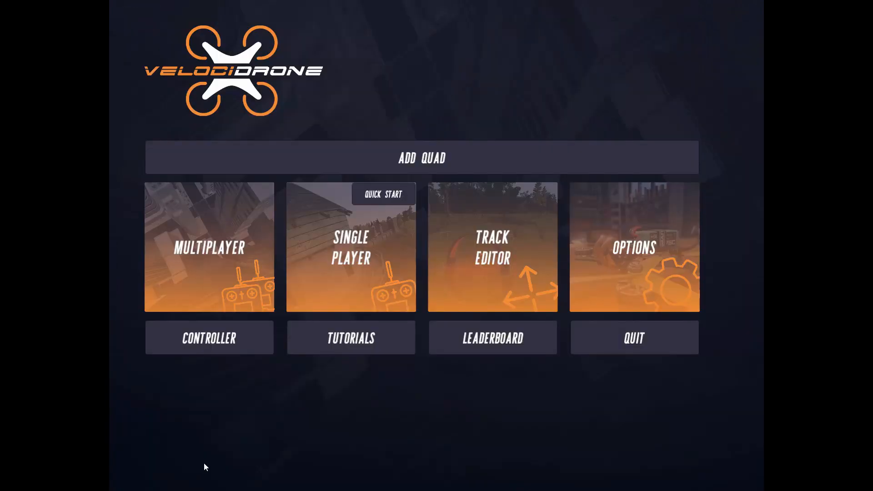
{"action": "mouse_move", "coordinate": [655, 437]}
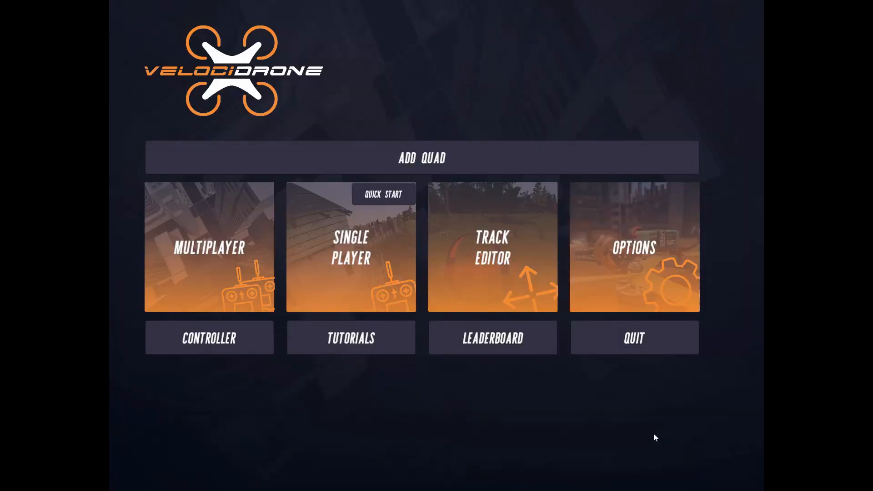